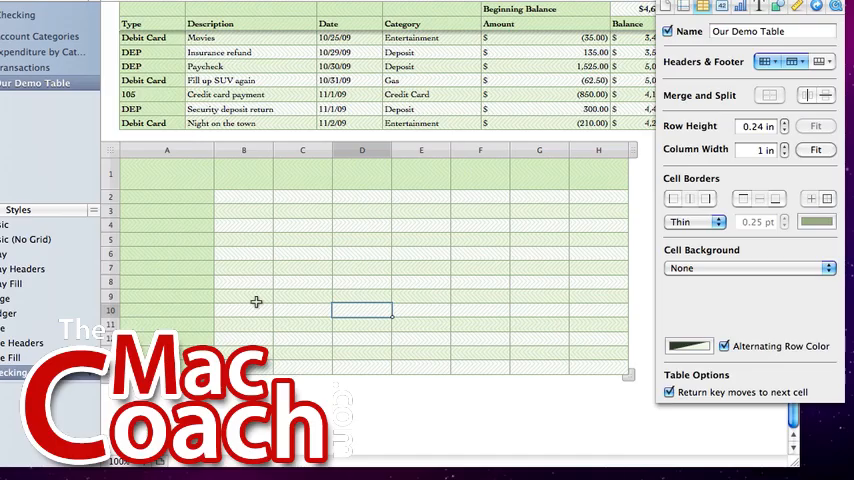
pyautogui.moveTo(410, 252)
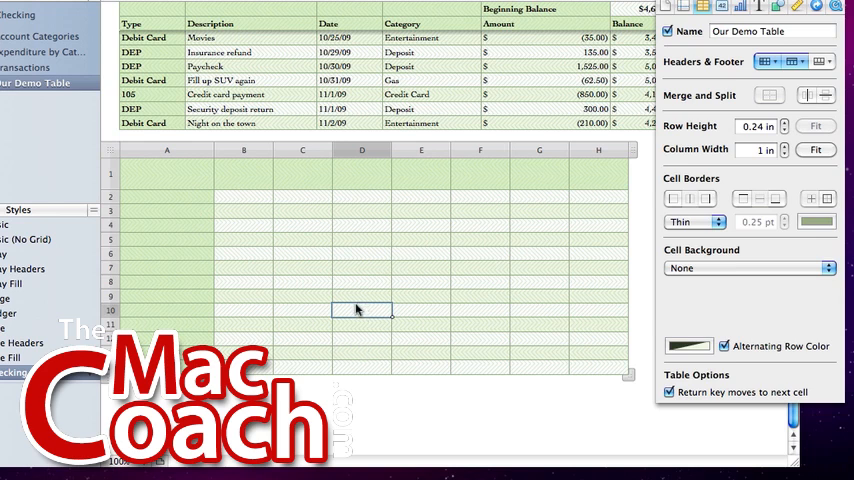
pyautogui.moveTo(238, 197)
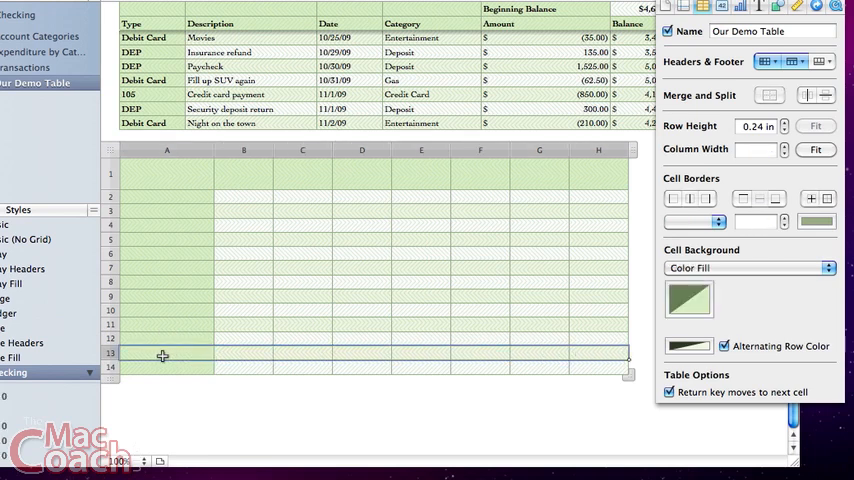
pyautogui.moveTo(135, 358)
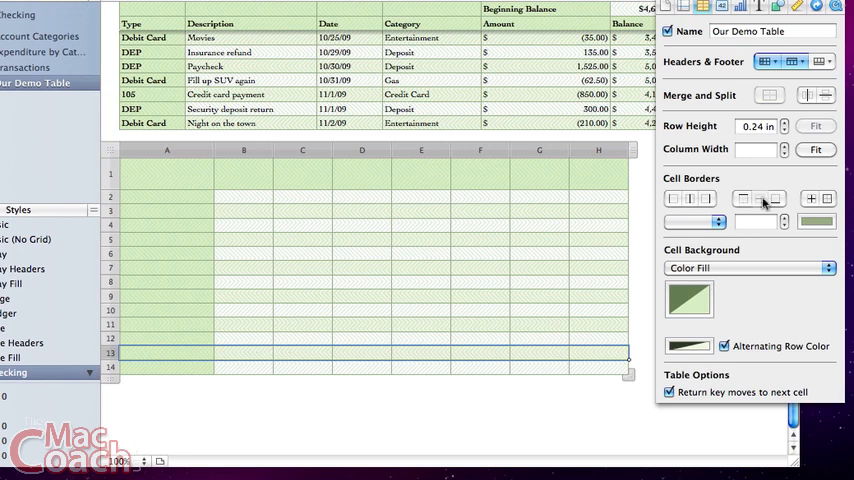
# Give row 13 a solid 5 pt bottom border and pick a colour for it
pyautogui.click(777, 198)
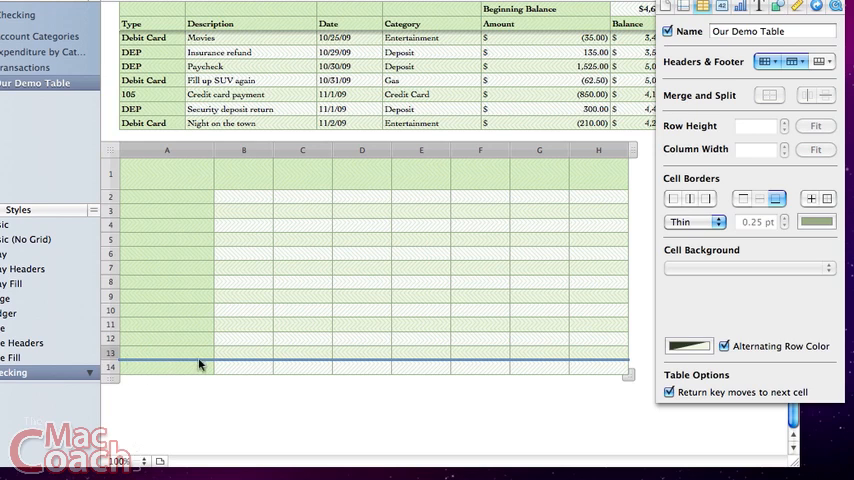
pyautogui.moveTo(600, 362)
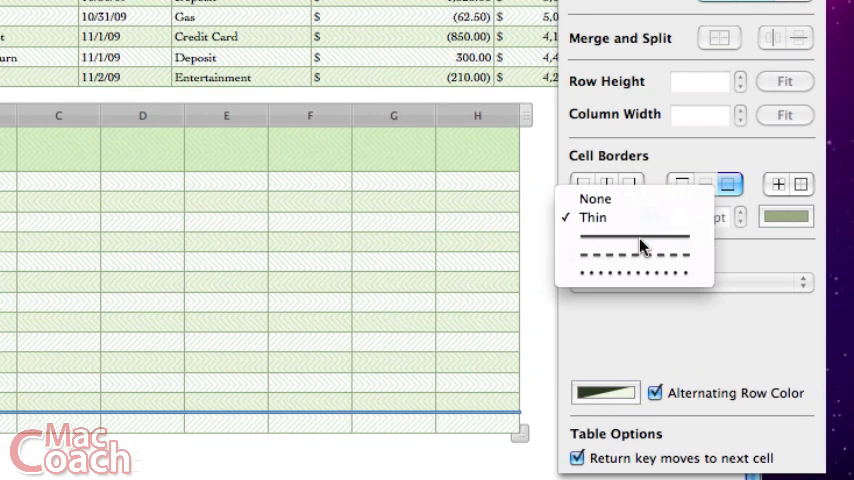
pyautogui.click(610, 217)
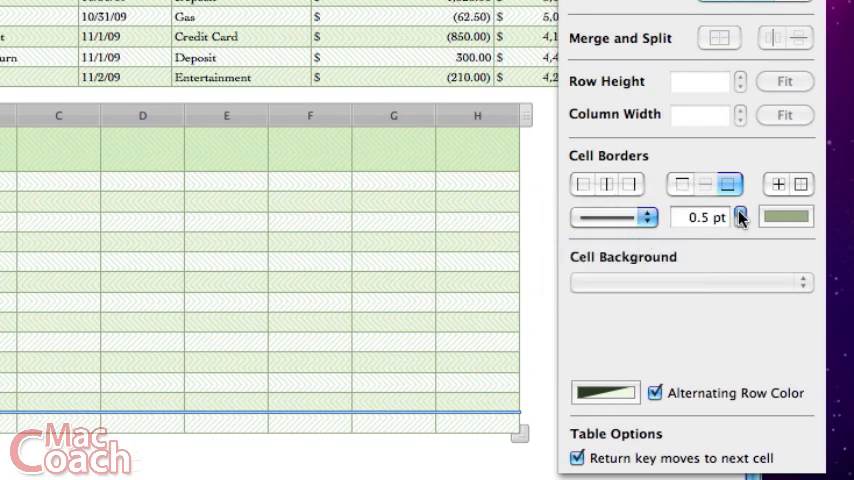
pyautogui.click(741, 212)
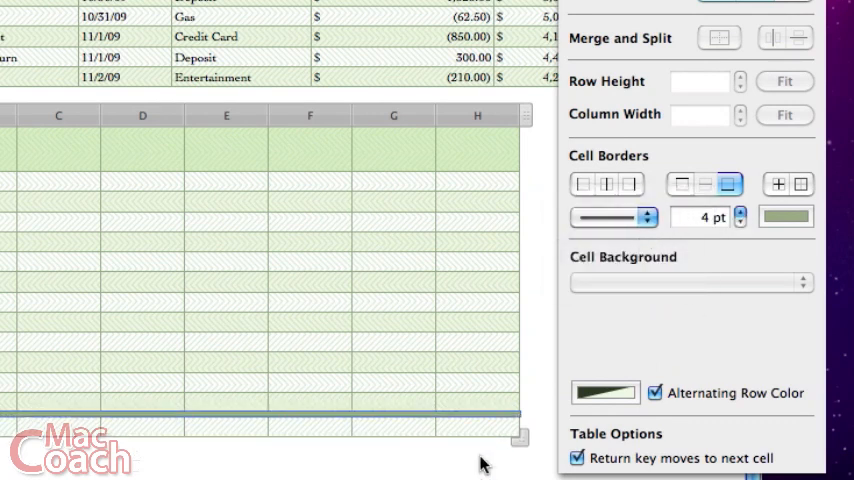
pyautogui.click(740, 212)
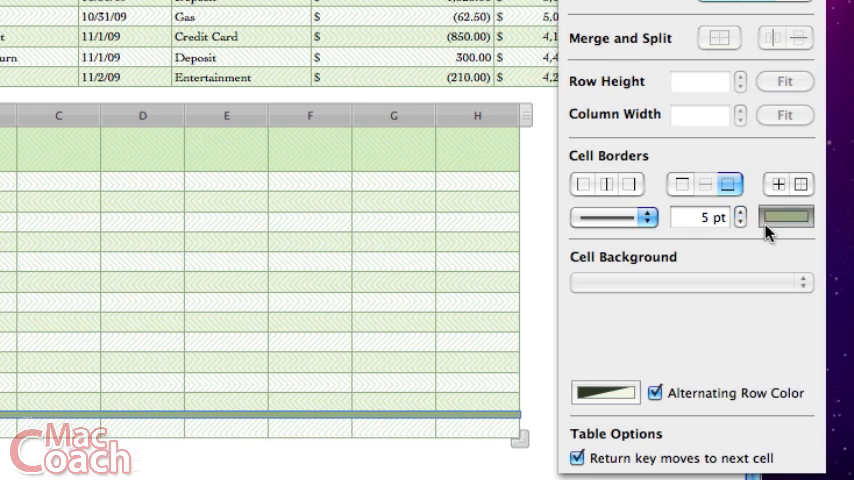
pyautogui.click(786, 217)
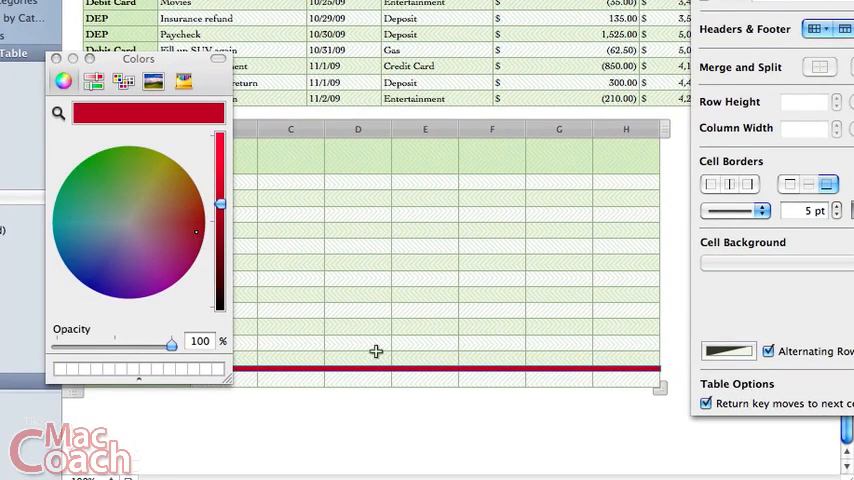
pyautogui.click(768, 351)
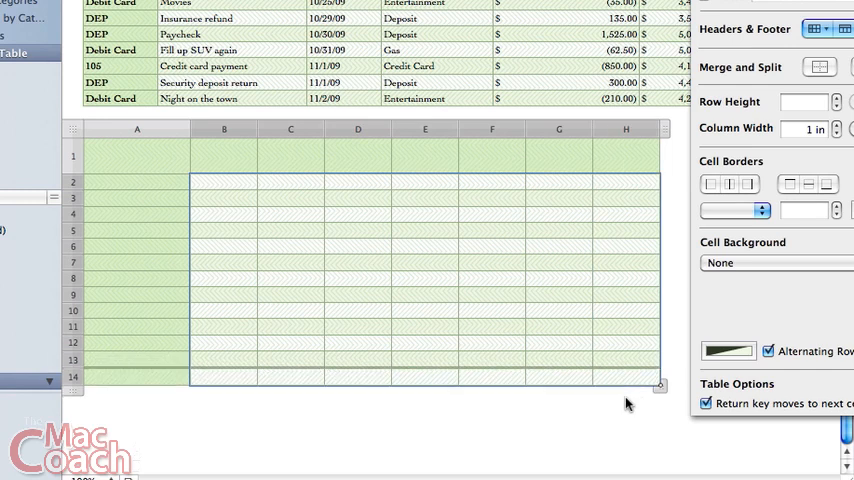
pyautogui.moveTo(624, 400)
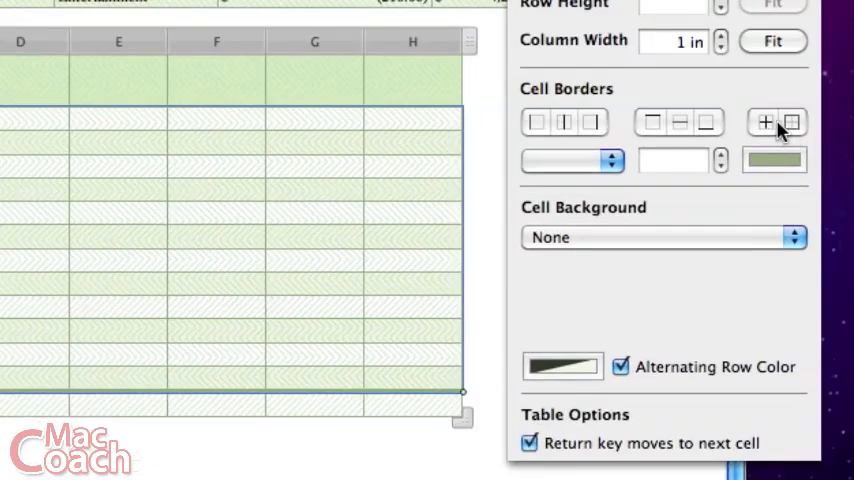
pyautogui.moveTo(766, 122)
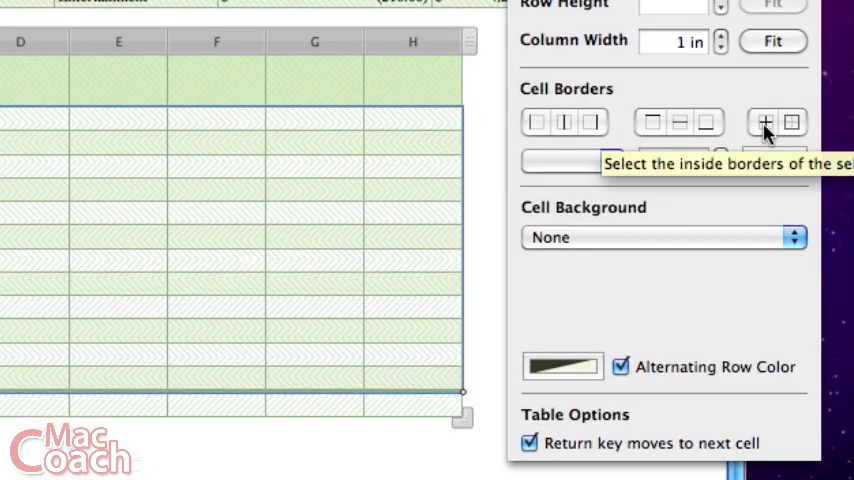
# Style the inside borders of body cells B–H as dashed 1 pt lines
pyautogui.click(767, 122)
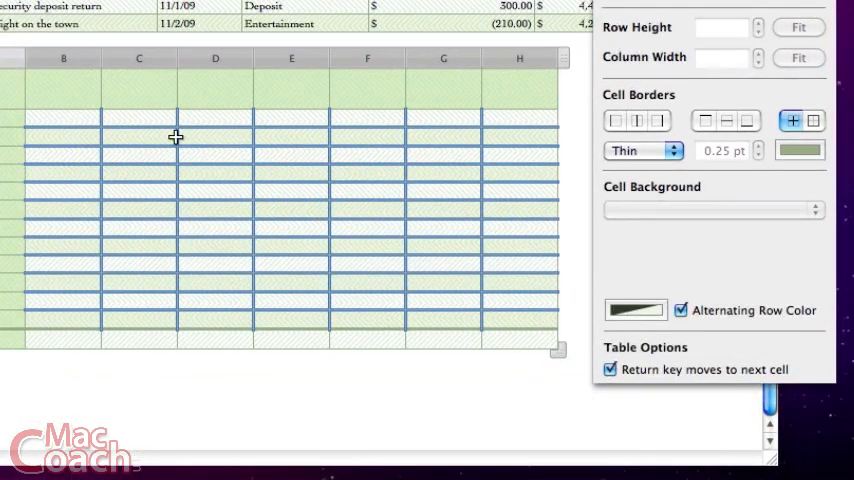
pyautogui.moveTo(65, 185)
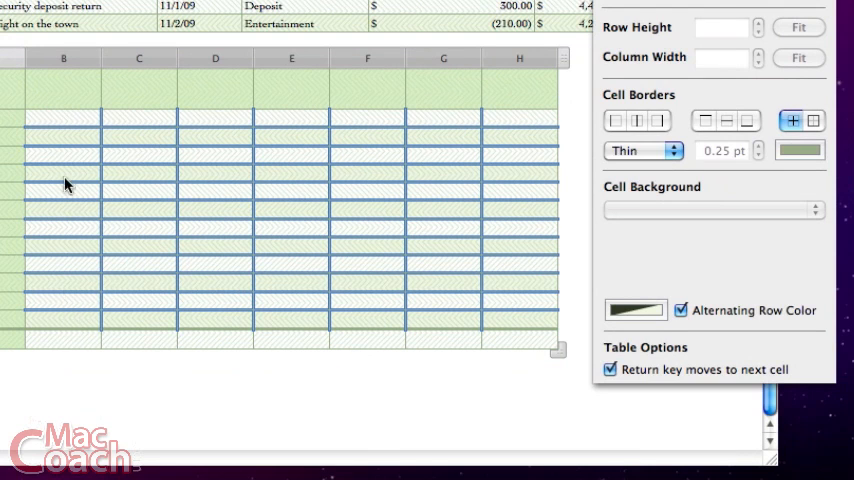
pyautogui.moveTo(93, 100)
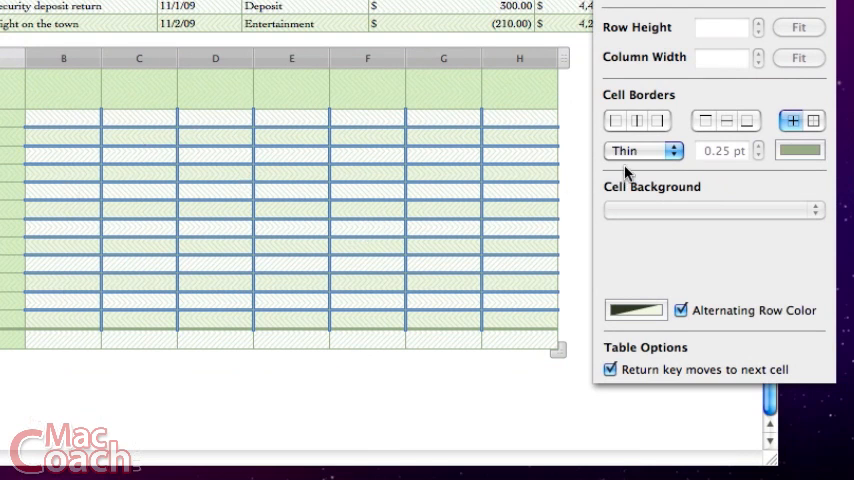
pyautogui.click(642, 150)
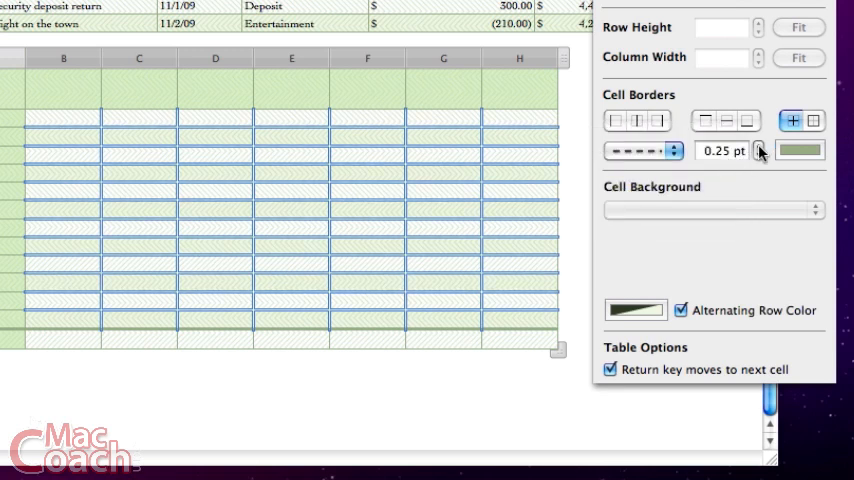
pyautogui.click(759, 147)
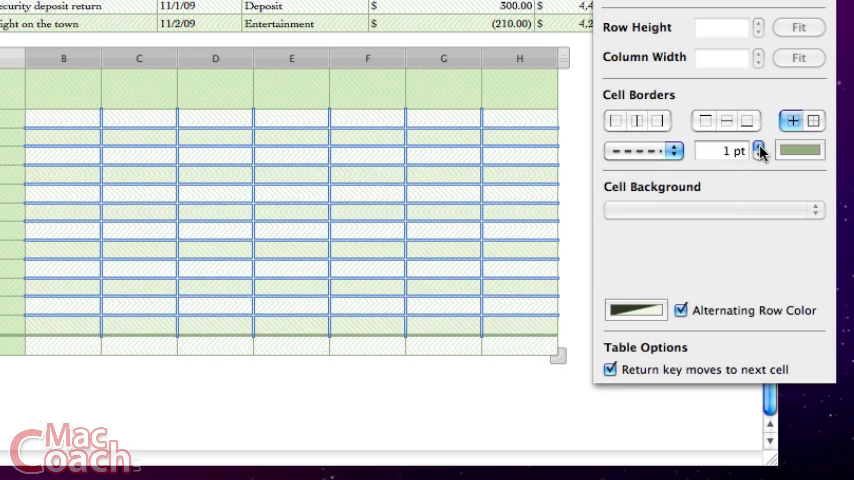
pyautogui.click(759, 145)
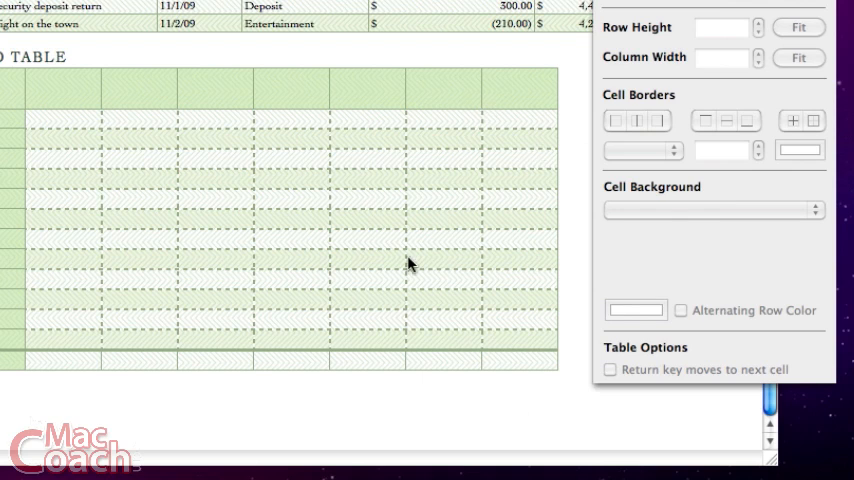
# Reselect body cells B–H and restyle their borders as dotted 1 pt lines
pyautogui.click(62, 131)
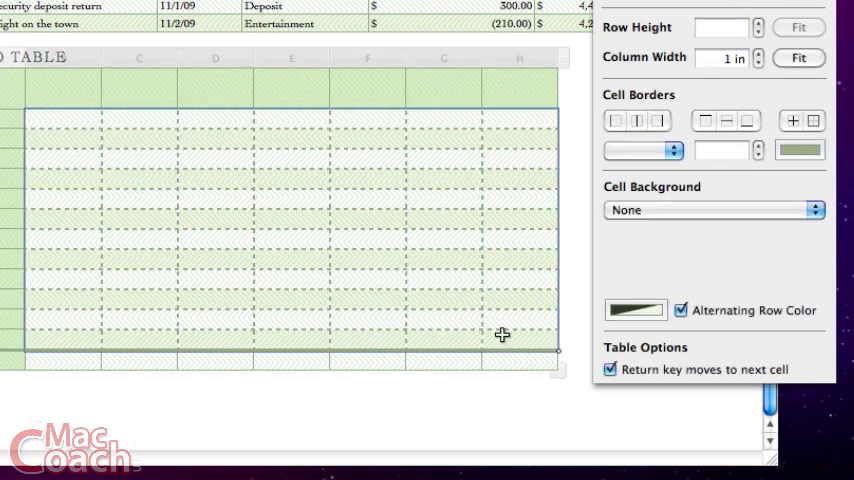
pyautogui.click(814, 120)
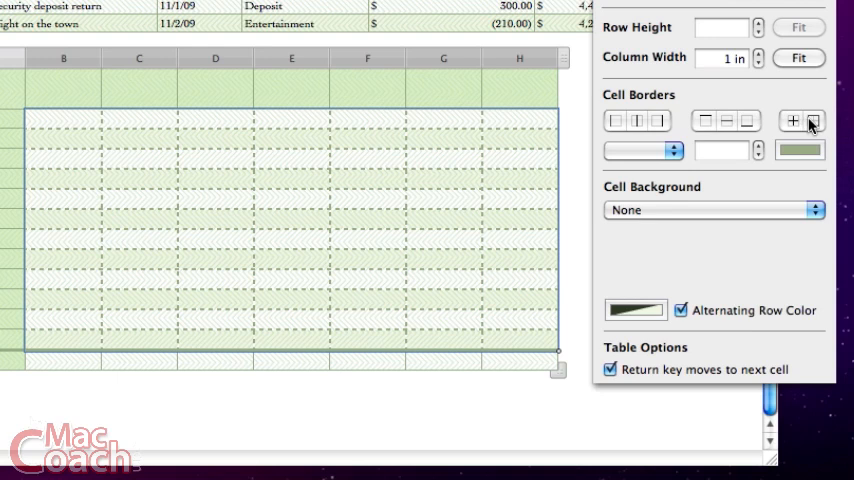
pyautogui.click(813, 120)
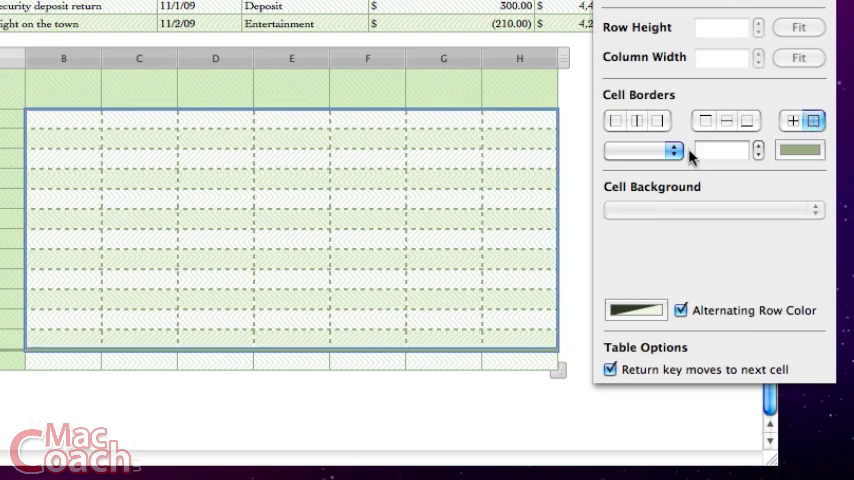
pyautogui.moveTo(56, 352)
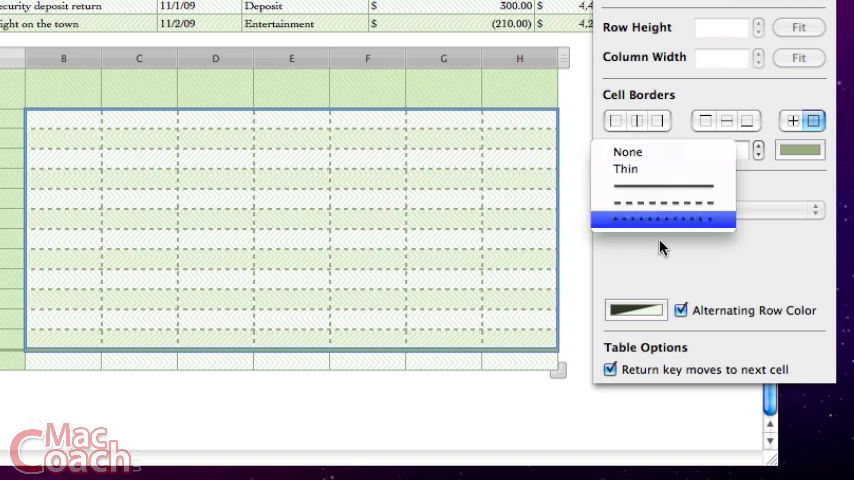
pyautogui.click(663, 220)
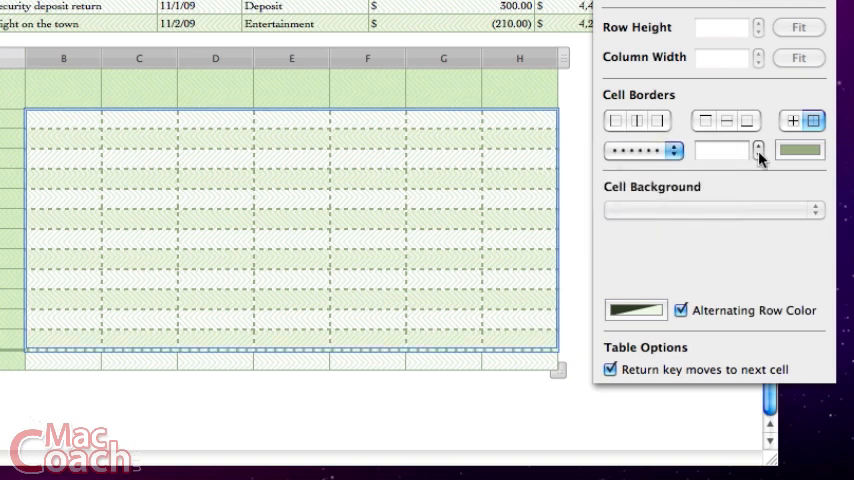
pyautogui.click(759, 146)
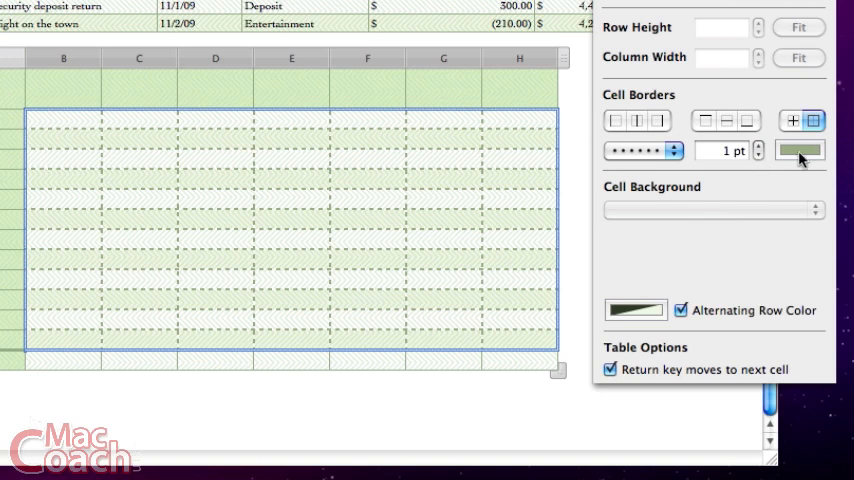
pyautogui.click(799, 150)
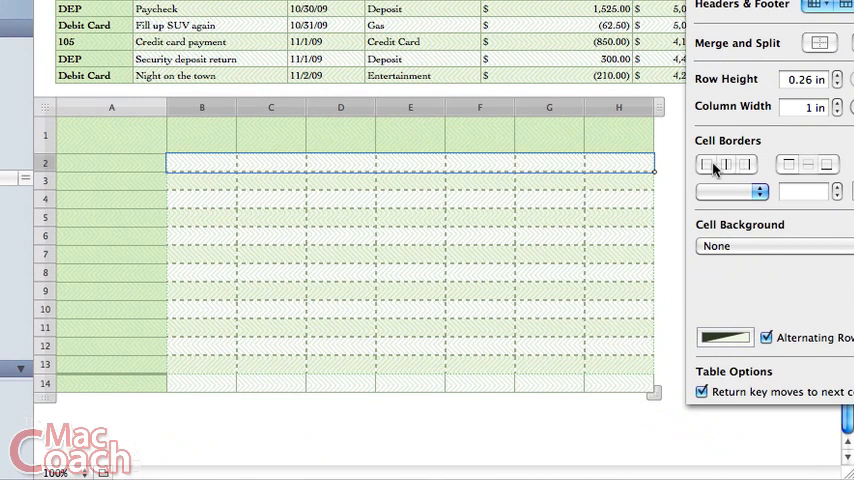
# Select B2:H3 and add a solid 2 pt border between rows 2 and 3
pyautogui.click(202, 163)
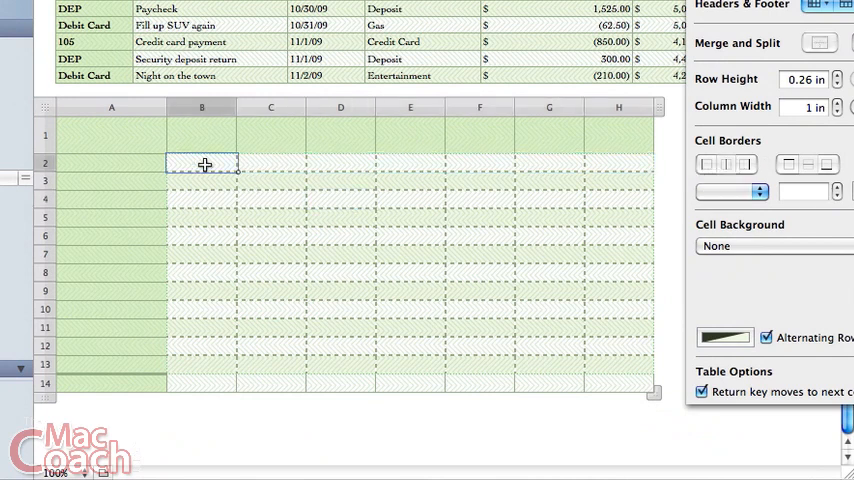
pyautogui.moveTo(204, 163); pyautogui.dragTo(515, 180)
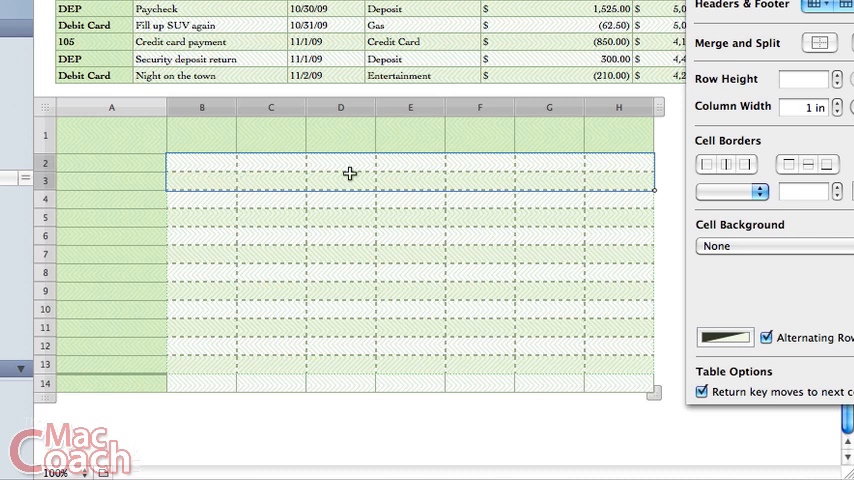
pyautogui.moveTo(718, 172)
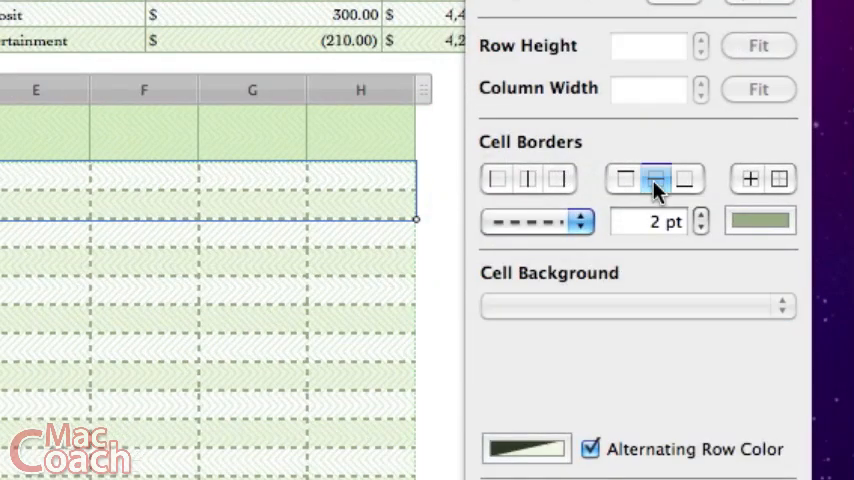
pyautogui.click(656, 178)
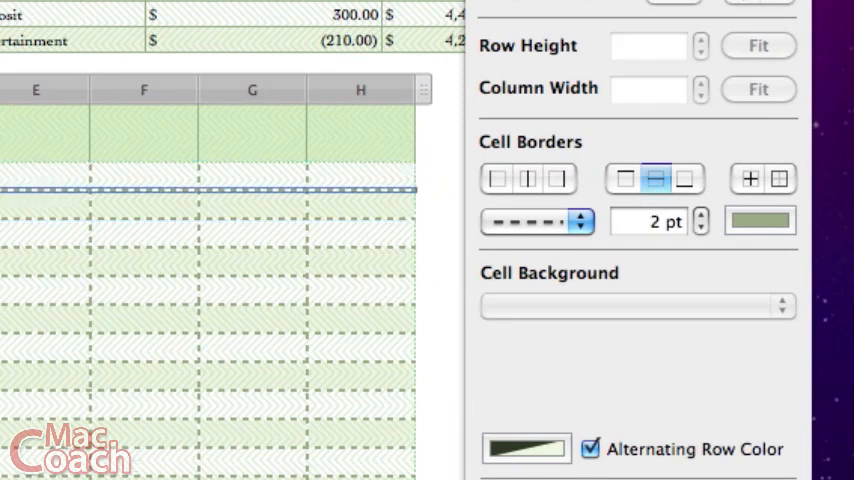
pyautogui.moveTo(372, 210)
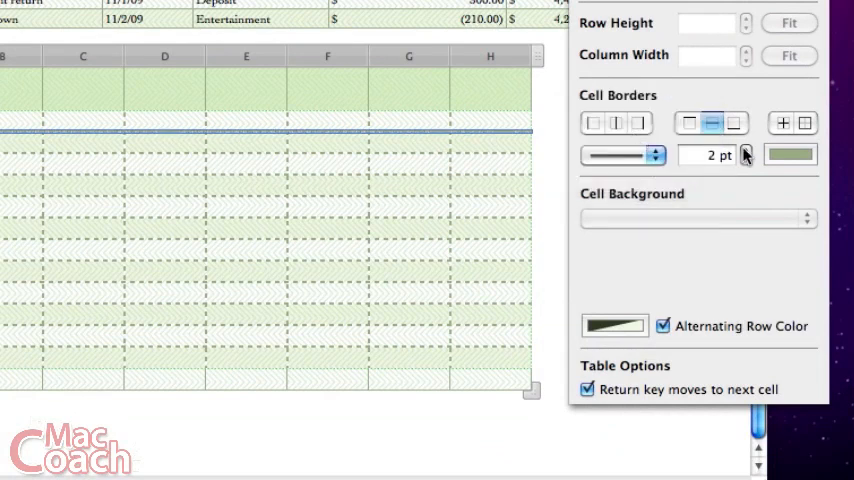
pyautogui.click(663, 326)
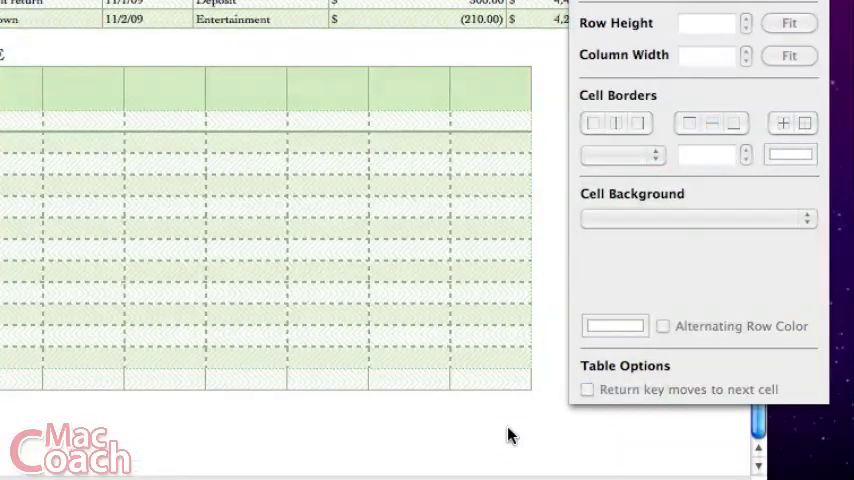
pyautogui.moveTo(224, 295)
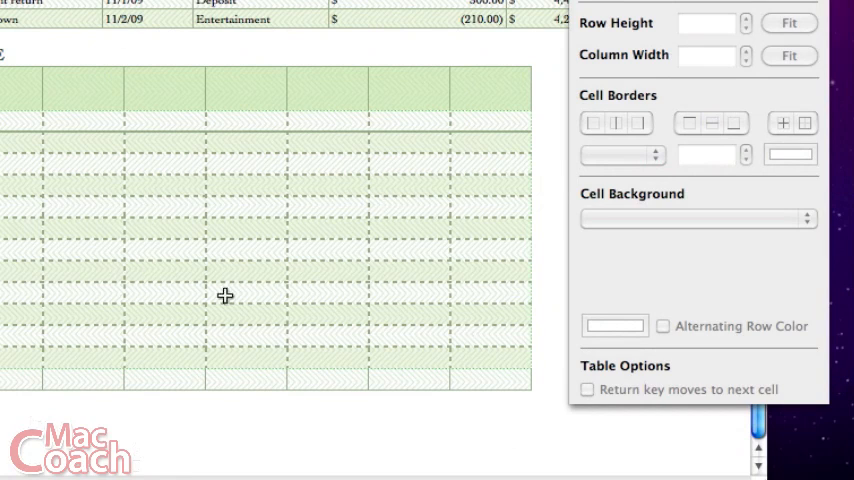
pyautogui.click(328, 185)
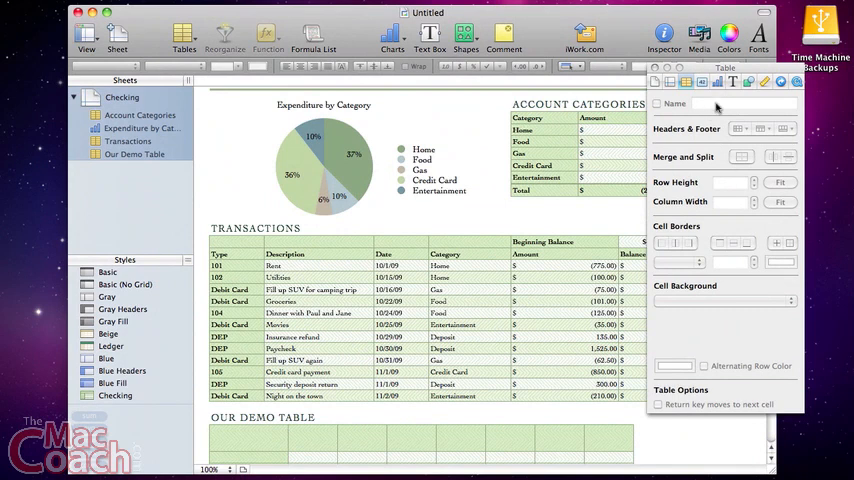
# Select the demo table, show its Cells format pane with Wrap Text on, and pick B2
pyautogui.click(105, 155)
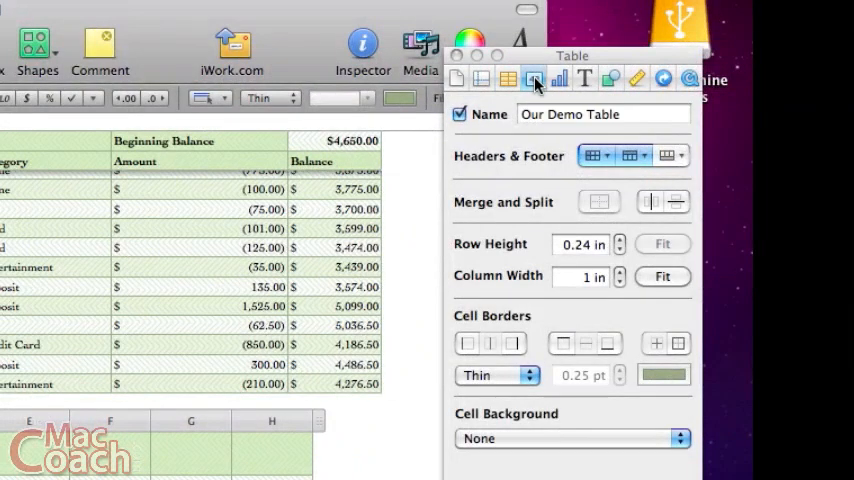
pyautogui.click(534, 79)
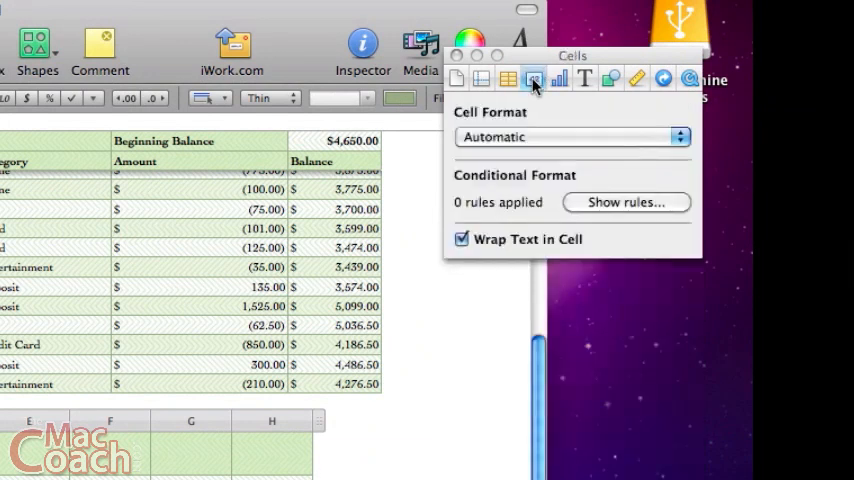
pyautogui.moveTo(573, 55); pyautogui.dragTo(527, 72)
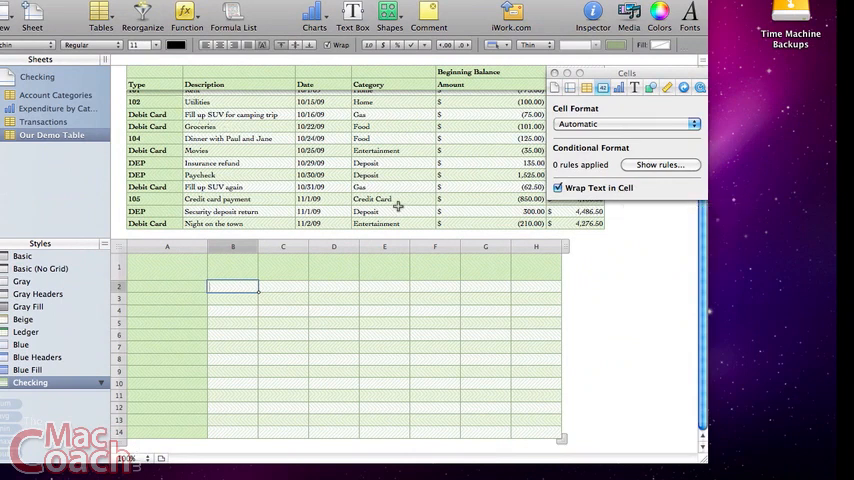
# Type the 'wrapping text in a cell' example sentence in B2, then uncheck Wrap Text
pyautogui.write('This is an example')
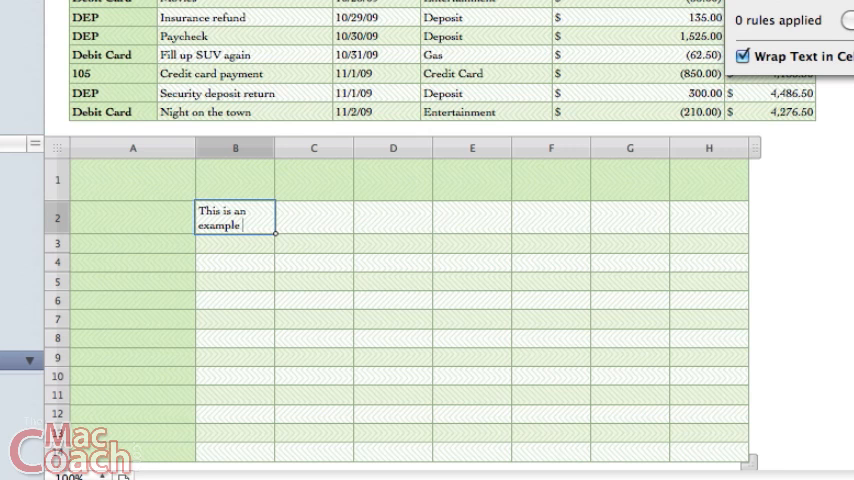
pyautogui.write('of w')
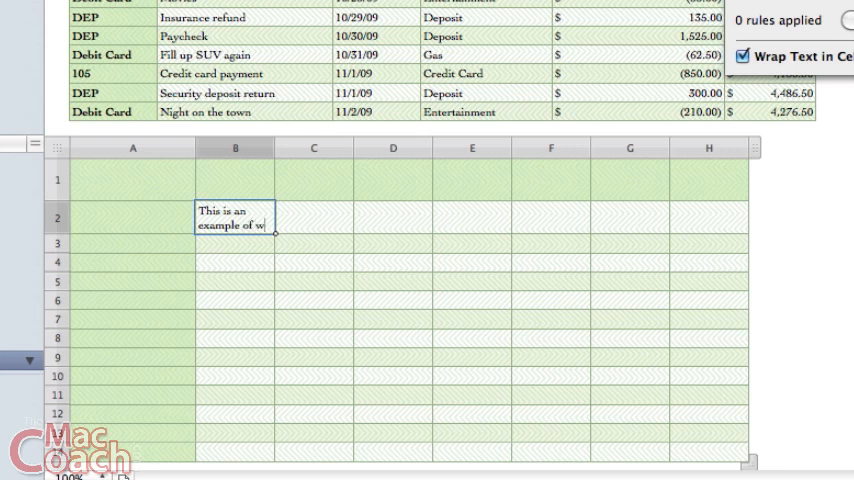
pyautogui.write('wrapping text in a cell.')
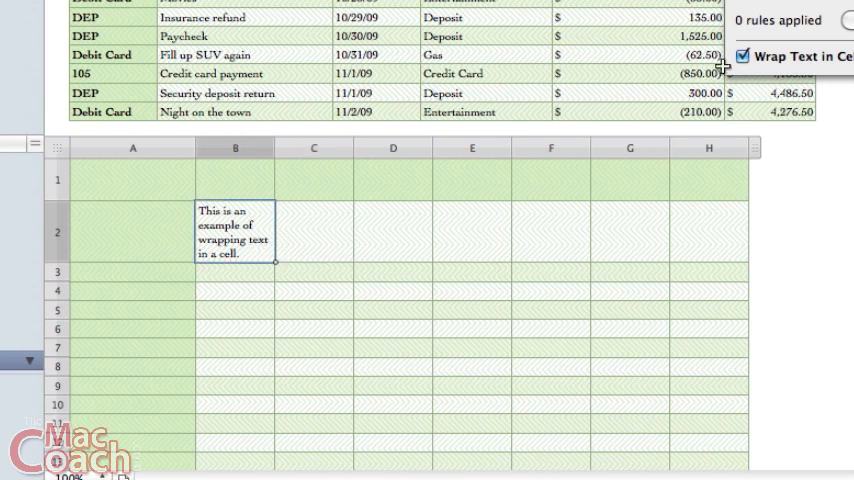
pyautogui.click(747, 56)
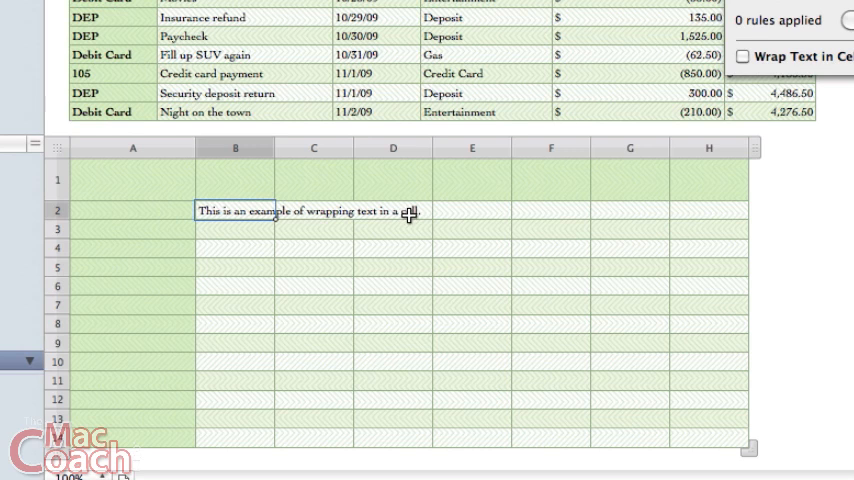
# Enter the 'cell example' text and re-enable Wrap Text so the sentence wraps
pyautogui.click(743, 57)
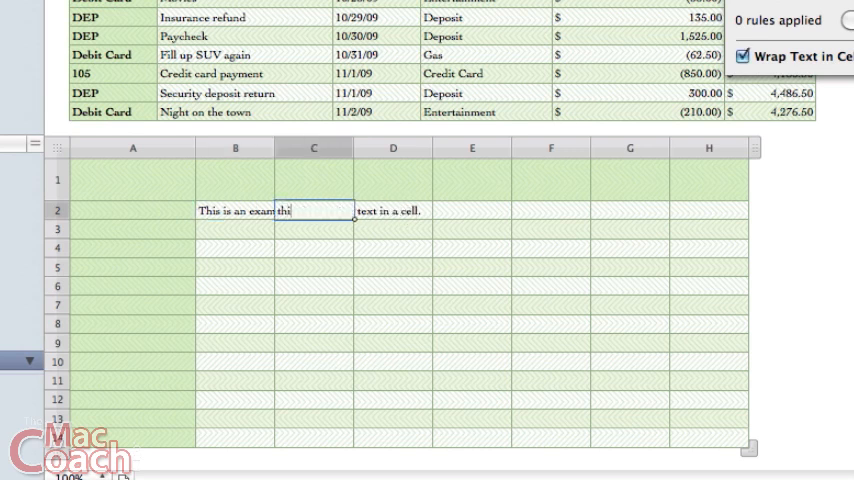
pyautogui.write('this is a second')
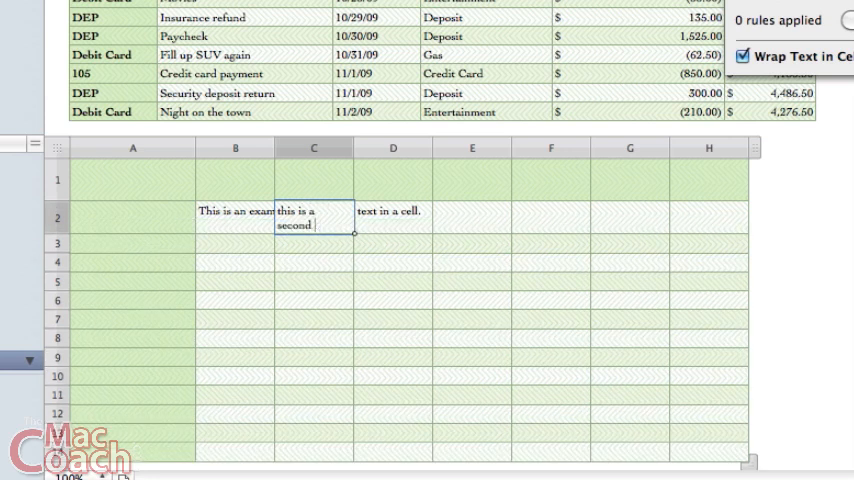
pyautogui.write('cell example')
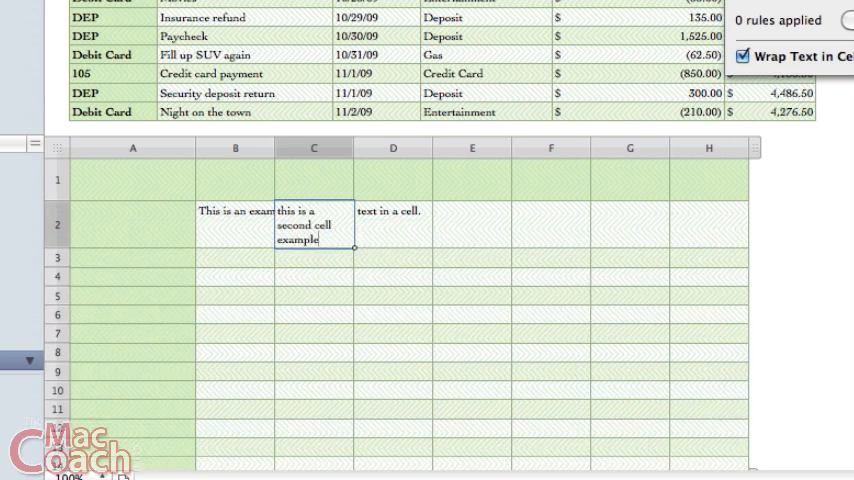
pyautogui.click(751, 57)
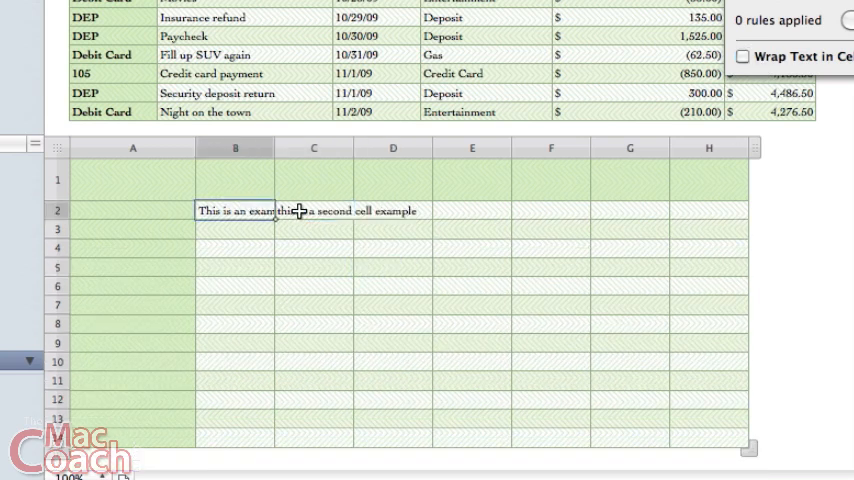
pyautogui.click(313, 210)
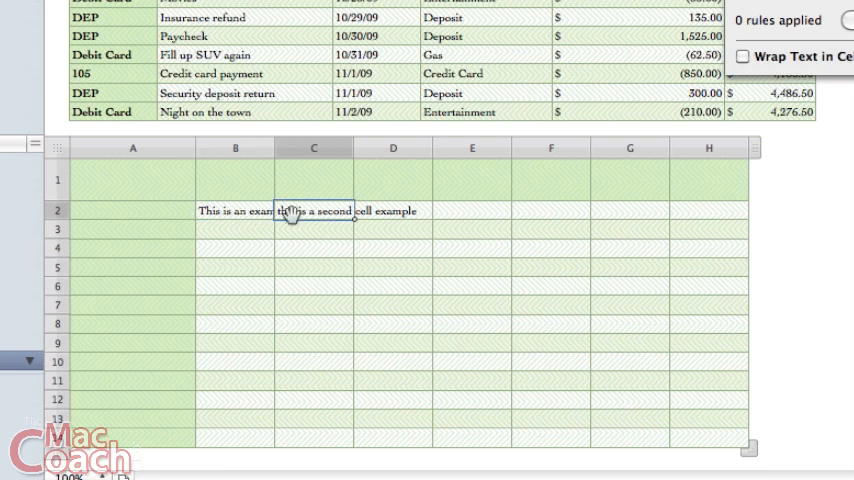
pyautogui.click(744, 56)
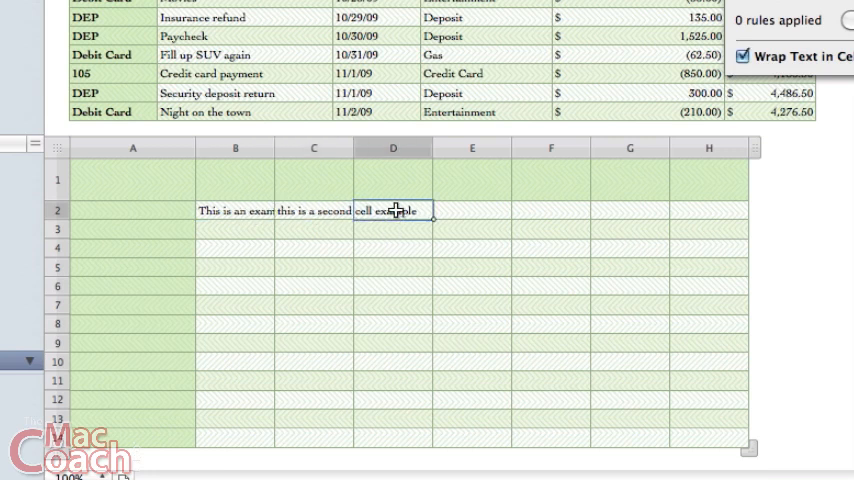
pyautogui.click(748, 56)
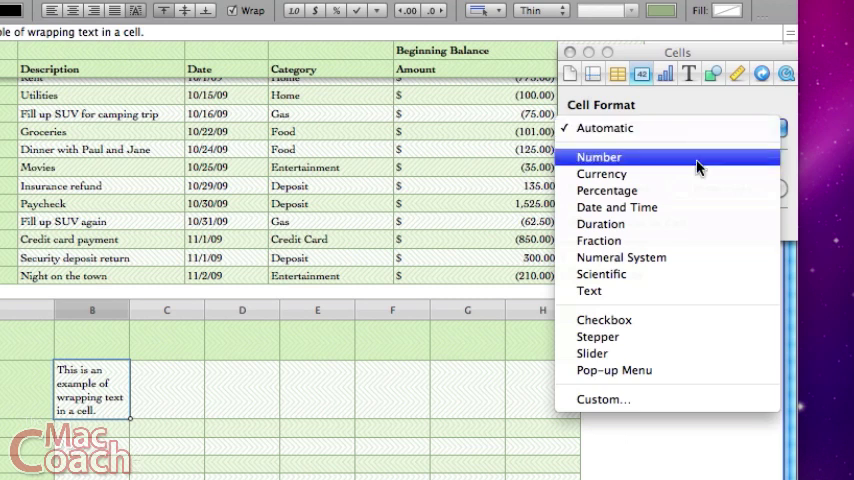
pyautogui.moveTo(649, 157)
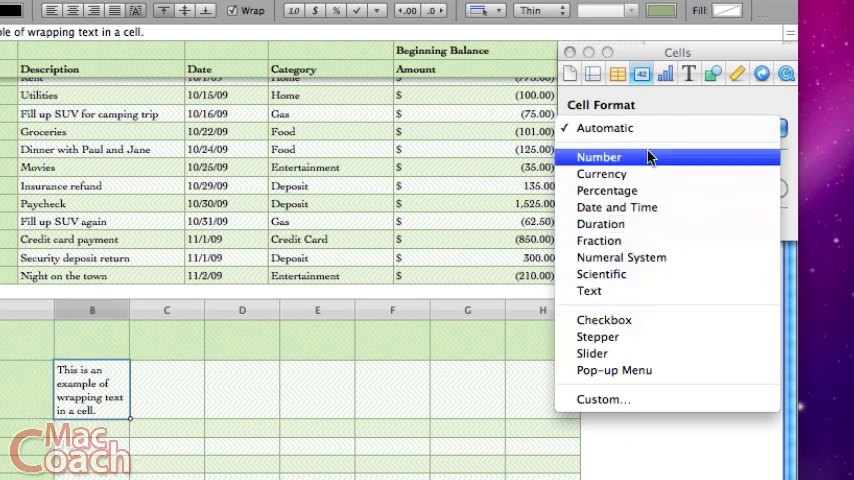
pyautogui.moveTo(659, 128)
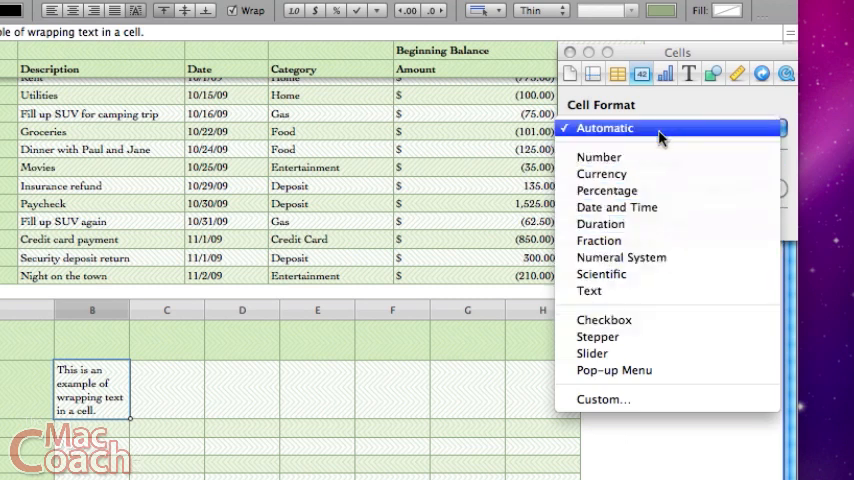
pyautogui.moveTo(610, 138)
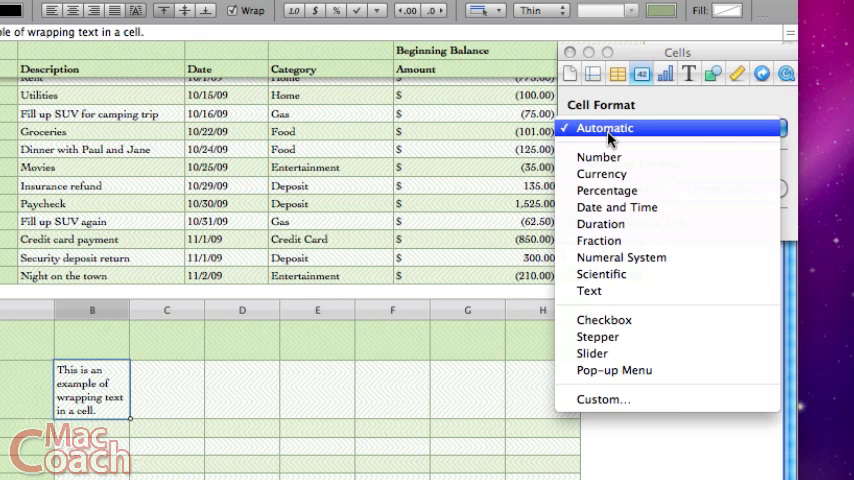
pyautogui.moveTo(576, 135)
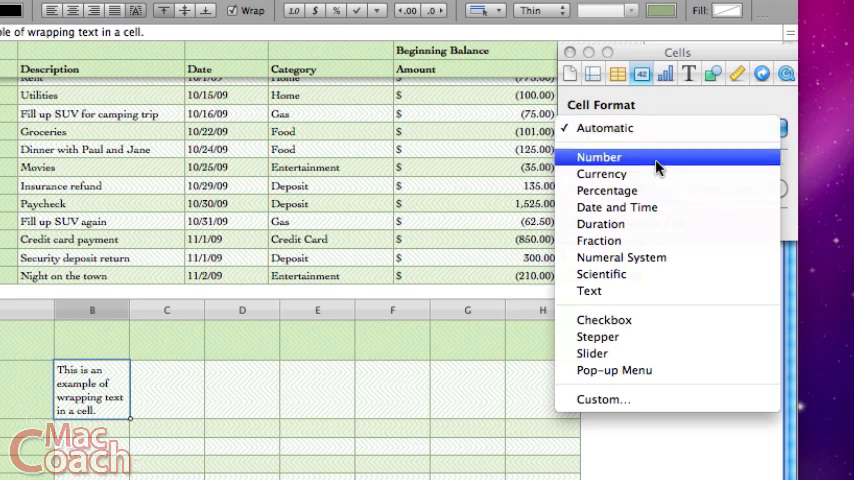
# Apply the Number format to empty cell D2
pyautogui.click(600, 157)
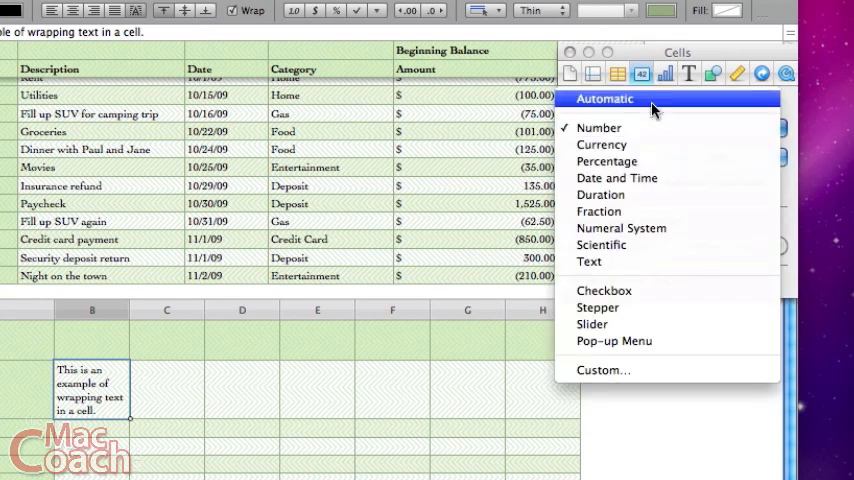
pyautogui.click(604, 98)
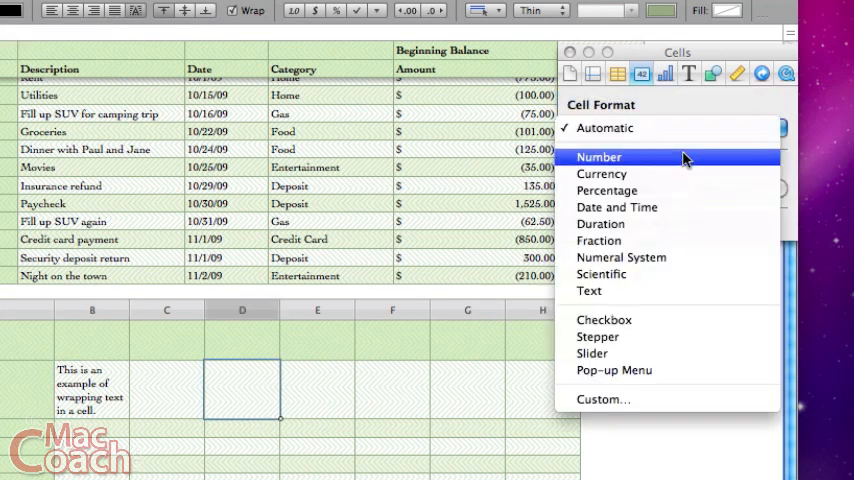
pyautogui.click(599, 157)
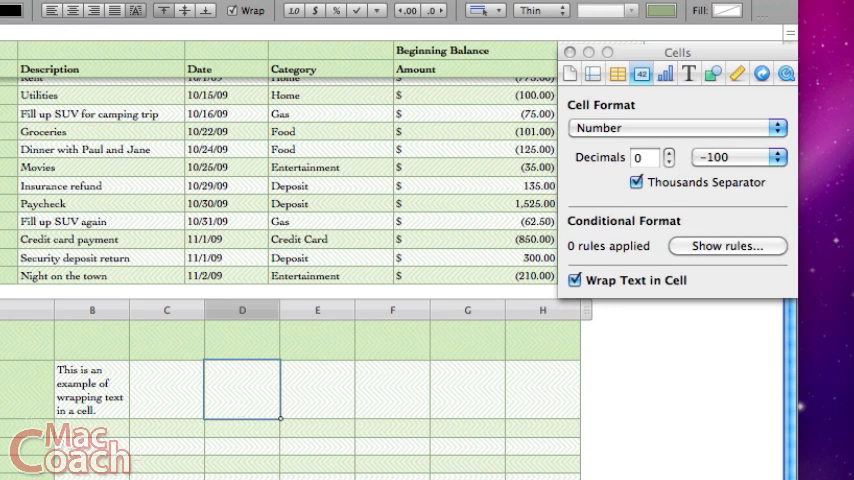
# Enter 123 in D2 and raise its decimals to 3 so it shows 123.000
pyautogui.write('1')
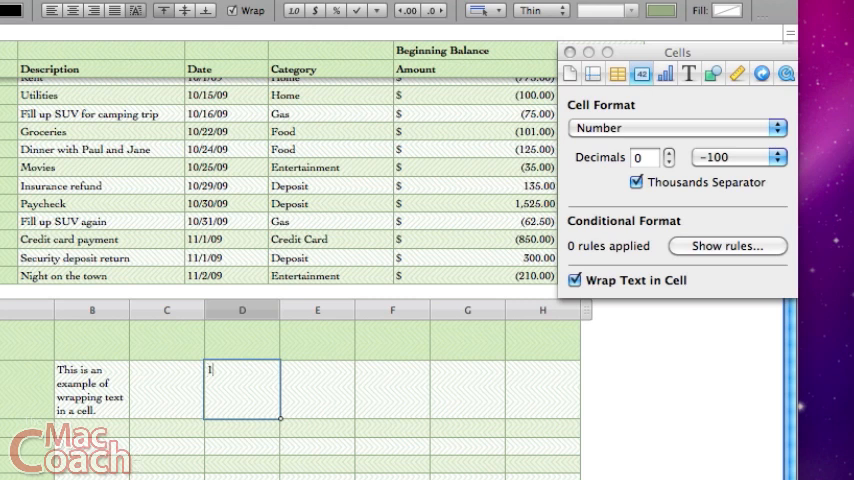
pyautogui.write('23')
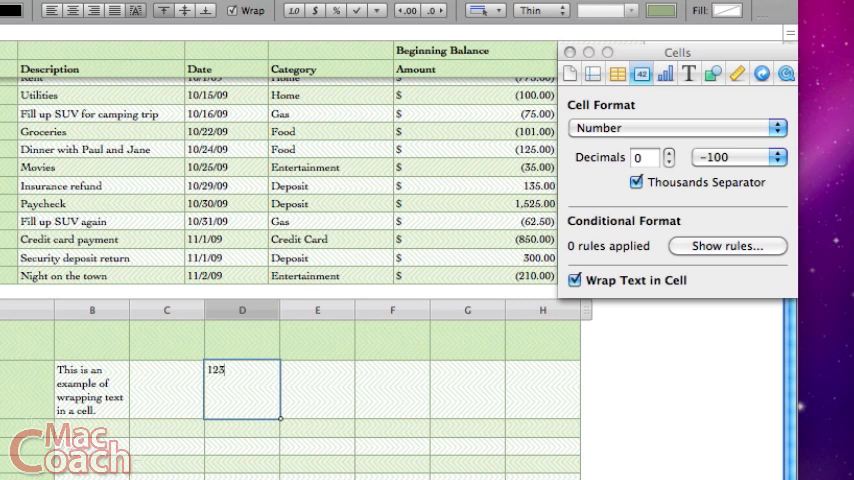
pyautogui.click(278, 393)
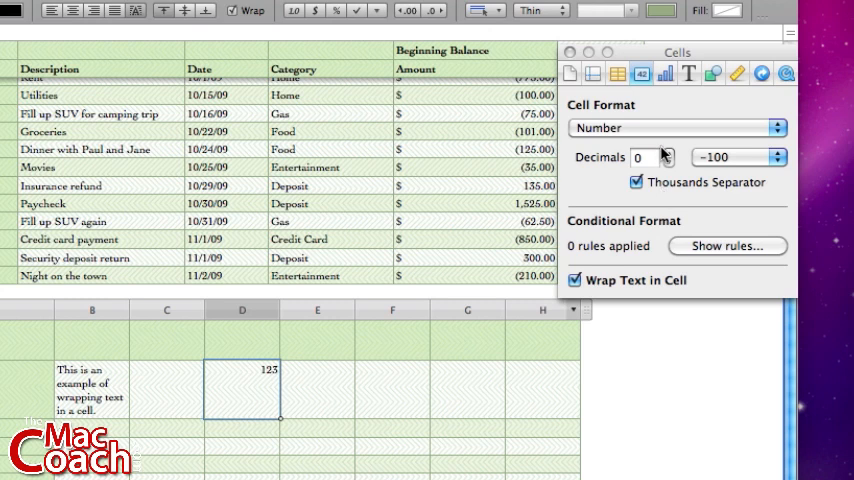
pyautogui.moveTo(672, 157)
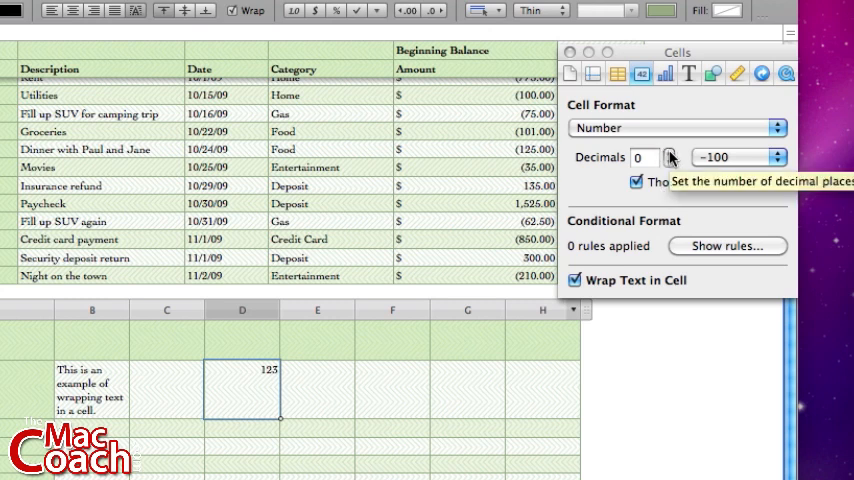
pyautogui.click(669, 152)
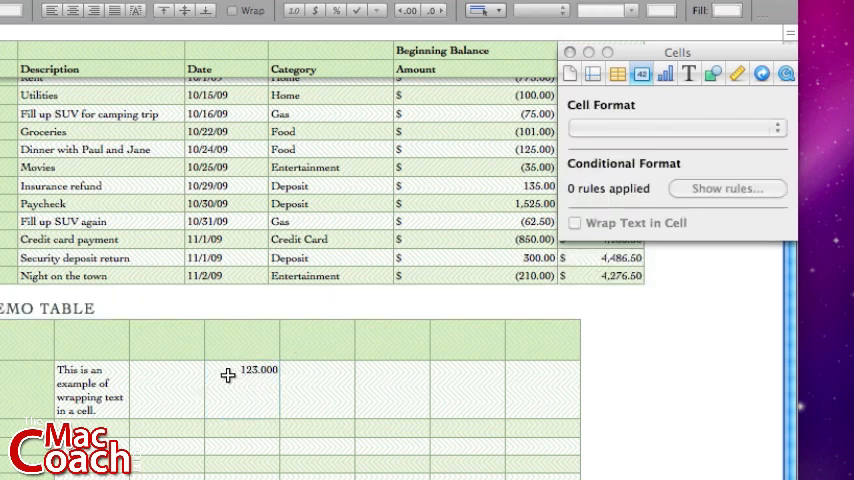
pyautogui.moveTo(260, 380)
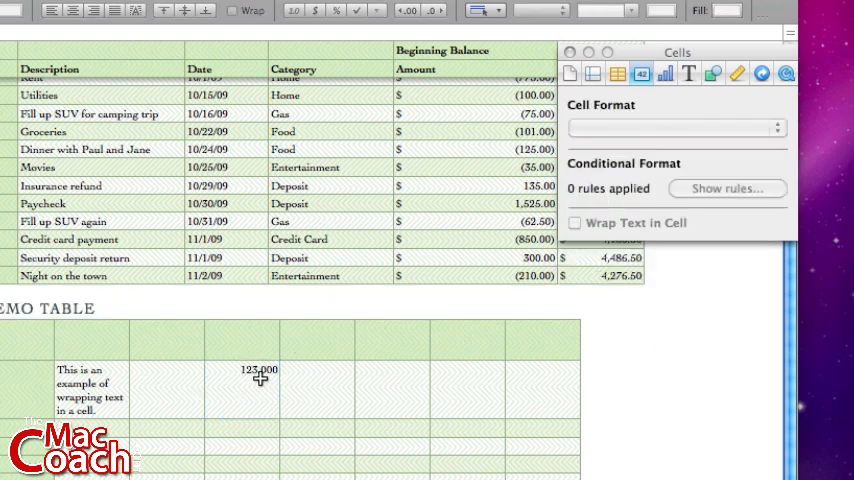
pyautogui.click(259, 388)
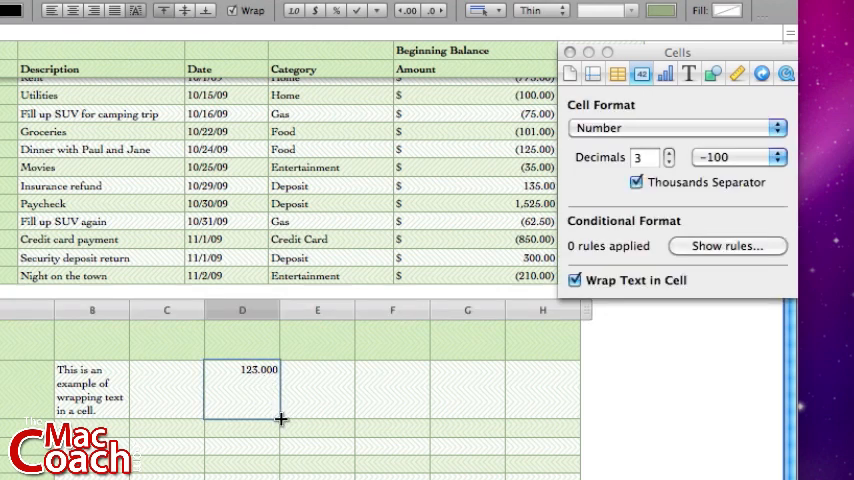
# Fill 123.000 down column D and change D3 to 125.34
pyautogui.moveTo(281, 418); pyautogui.dragTo(258, 470)
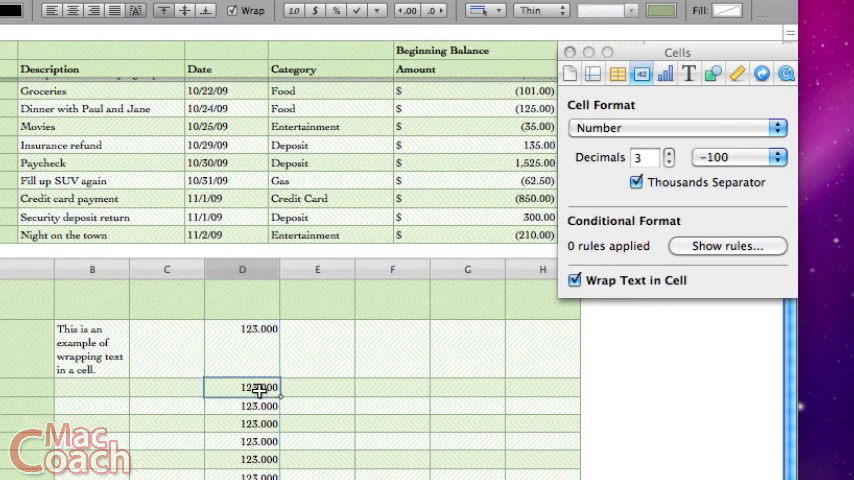
pyautogui.doubleClick(259, 387)
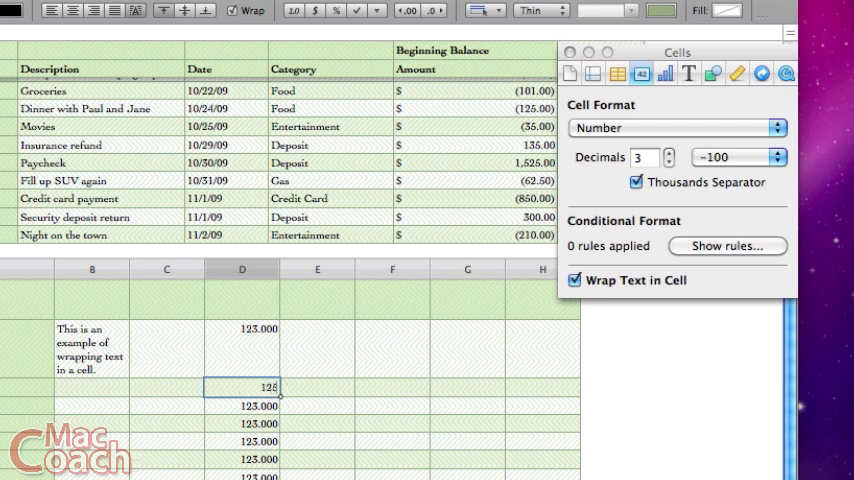
pyautogui.write('125.34')
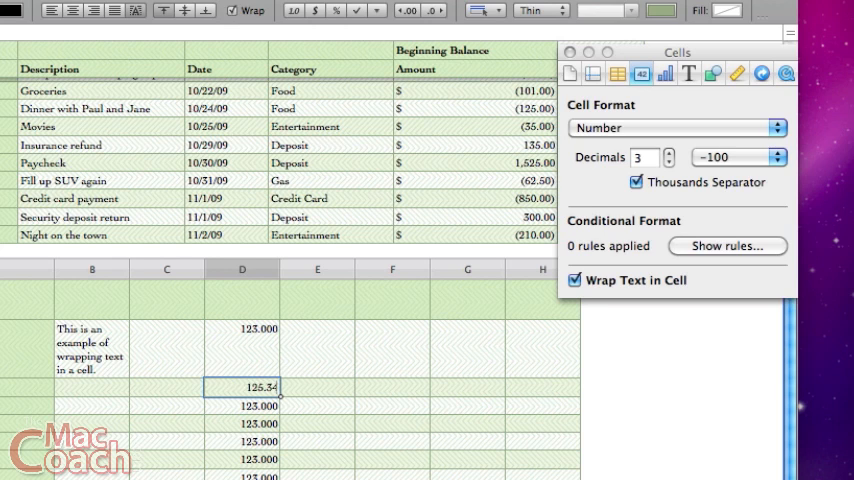